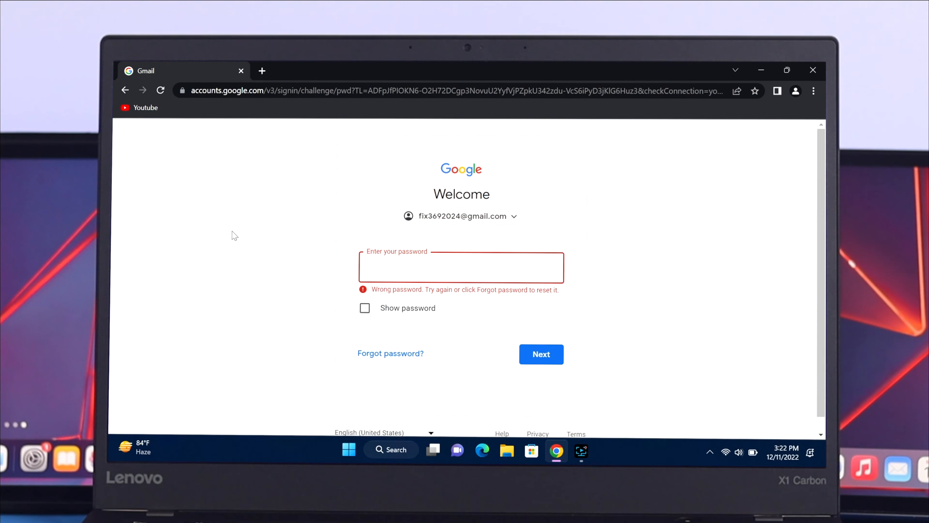
mouse_move(389, 359)
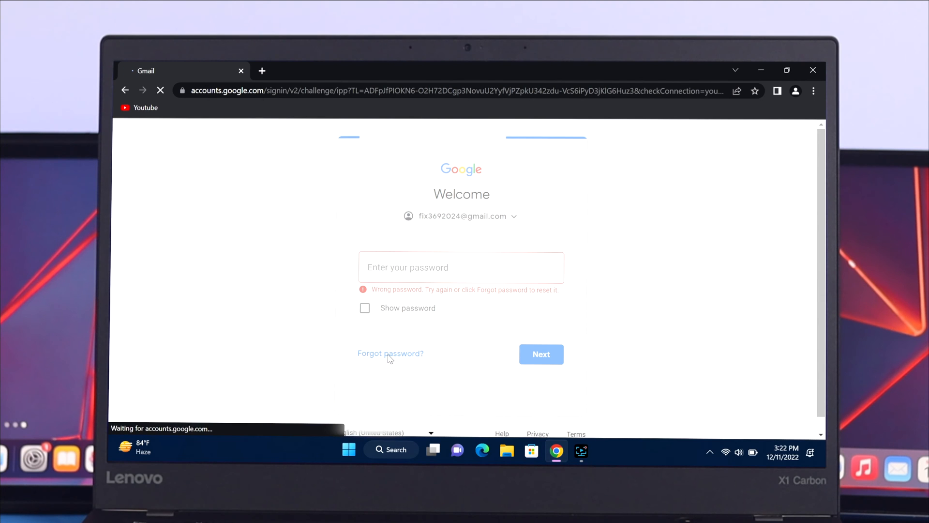
- Start password recovery, enter the phone number ending 90341, and request a verification code
left_click(390, 352)
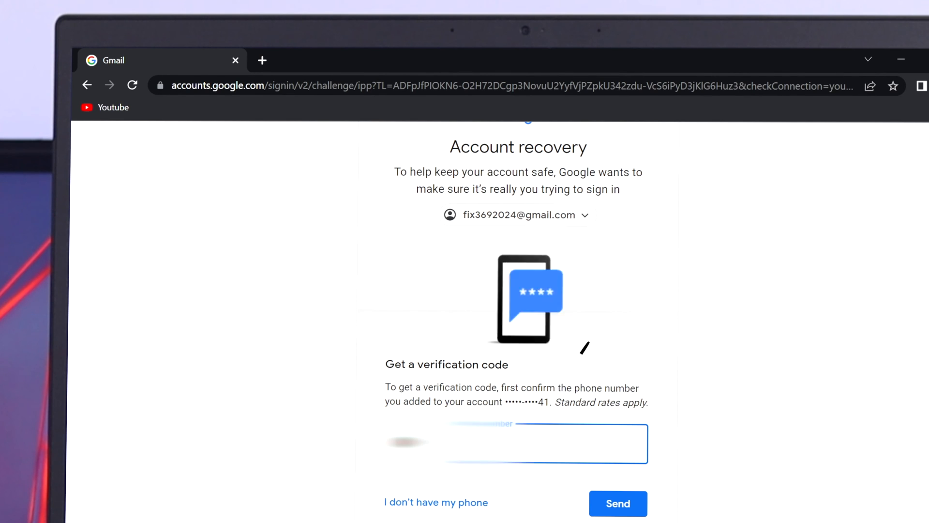
type("90341")
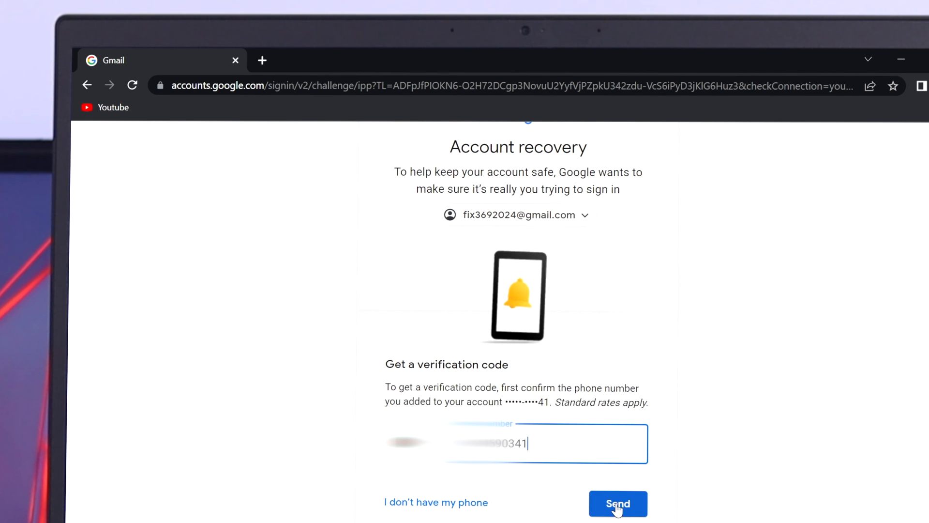
left_click(618, 503)
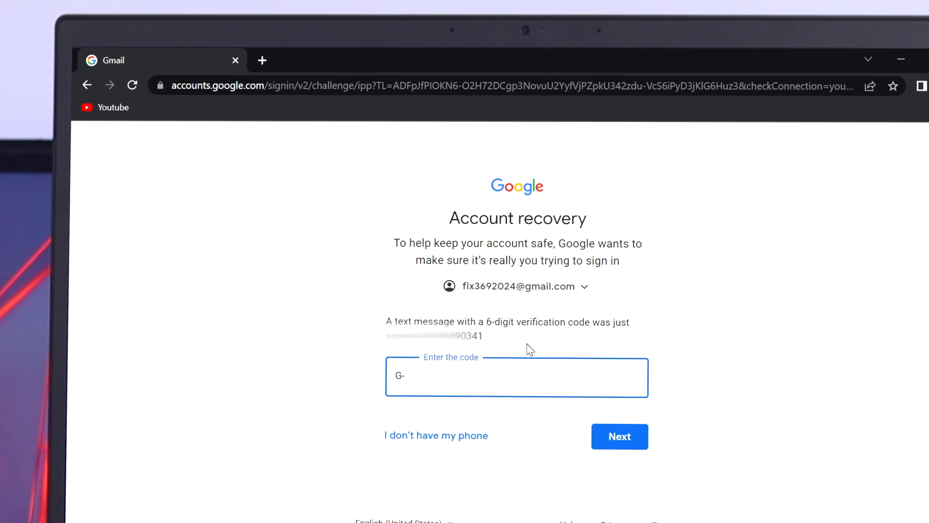
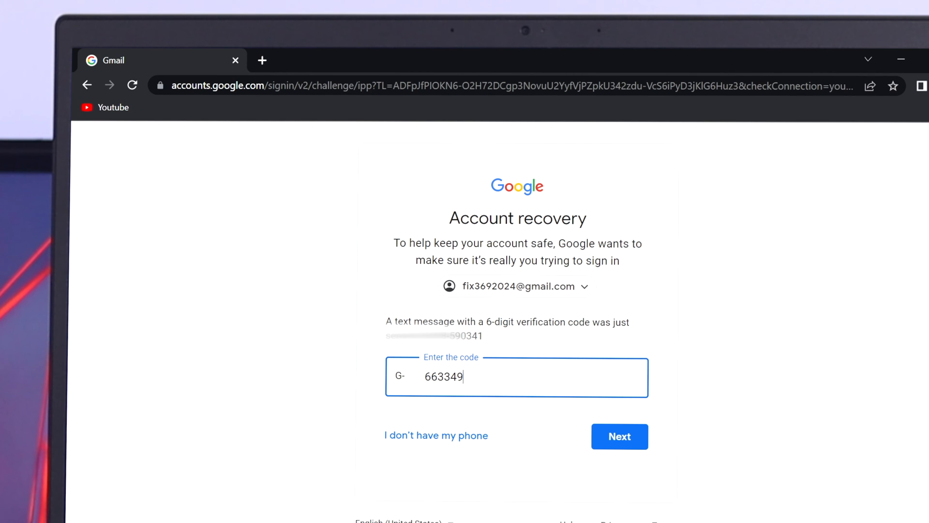
mouse_move(521, 475)
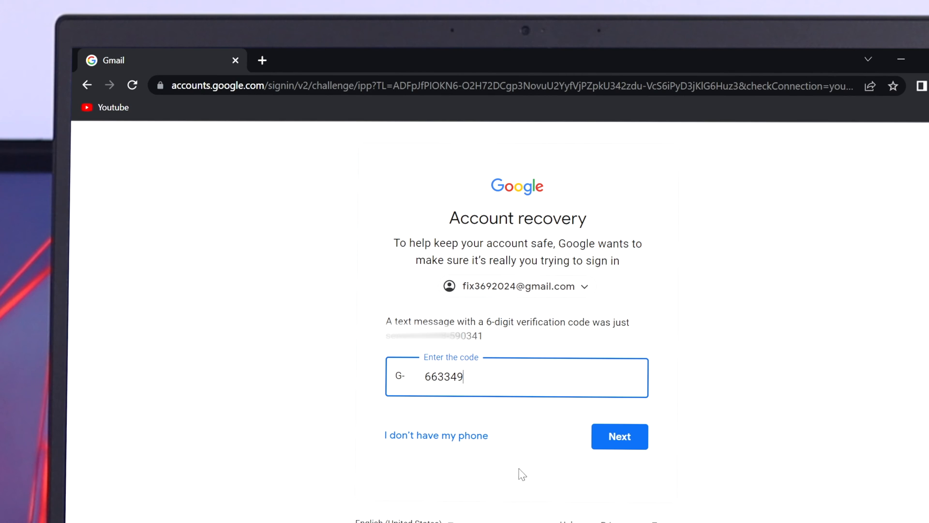
left_click(620, 437)
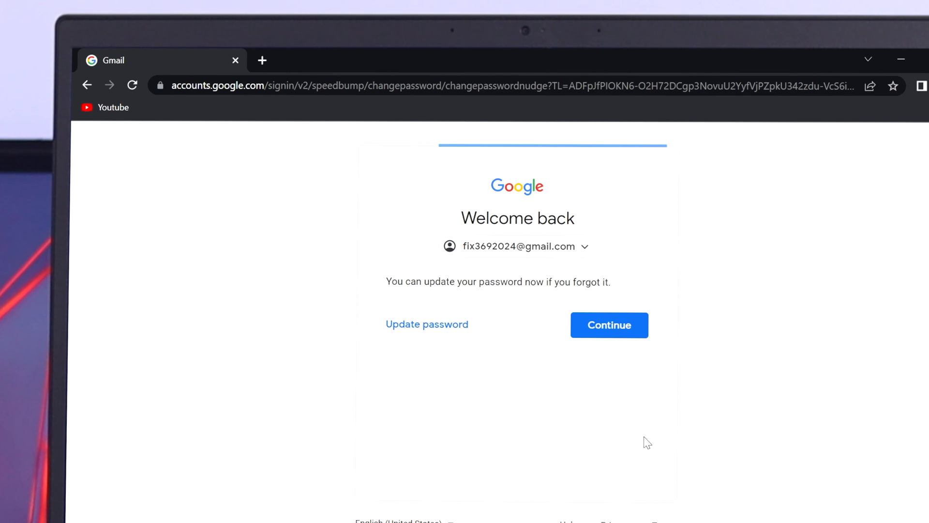
left_click(427, 324)
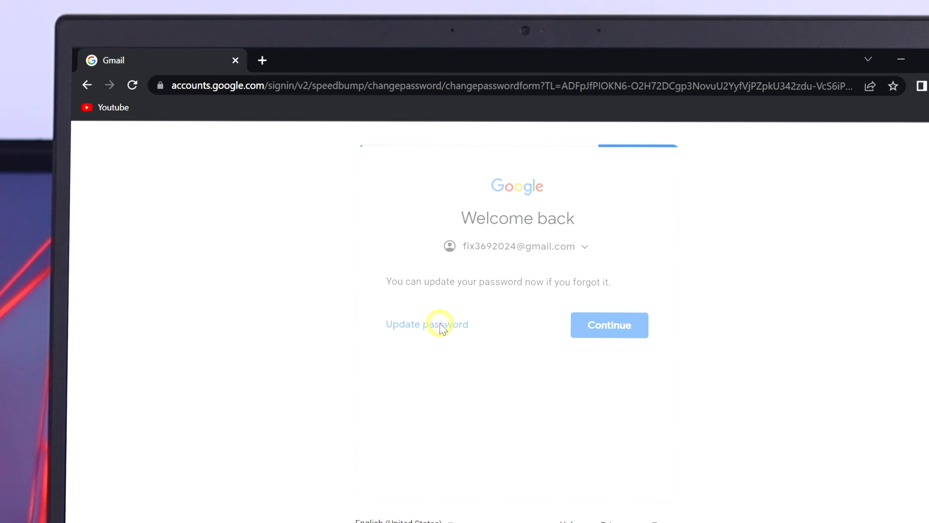
- Enter and confirm the new password, then save it
left_click(427, 325)
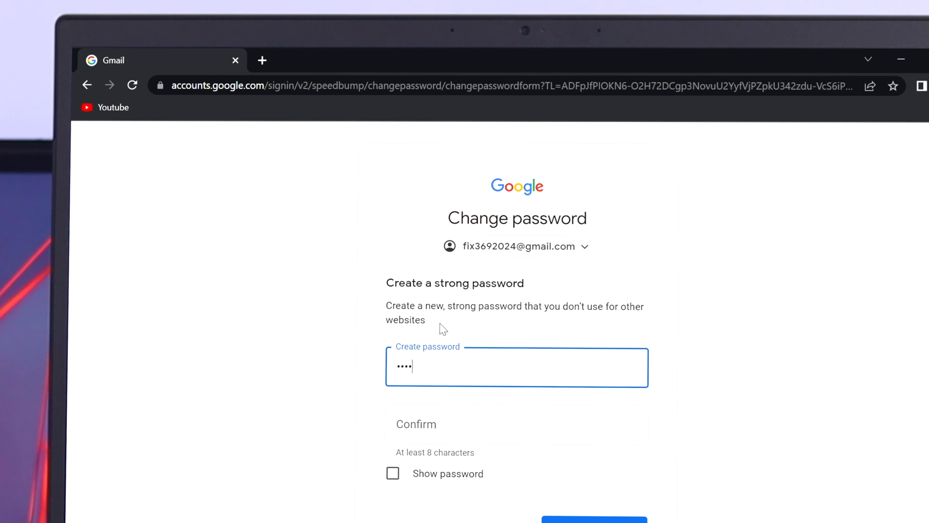
left_click(442, 425)
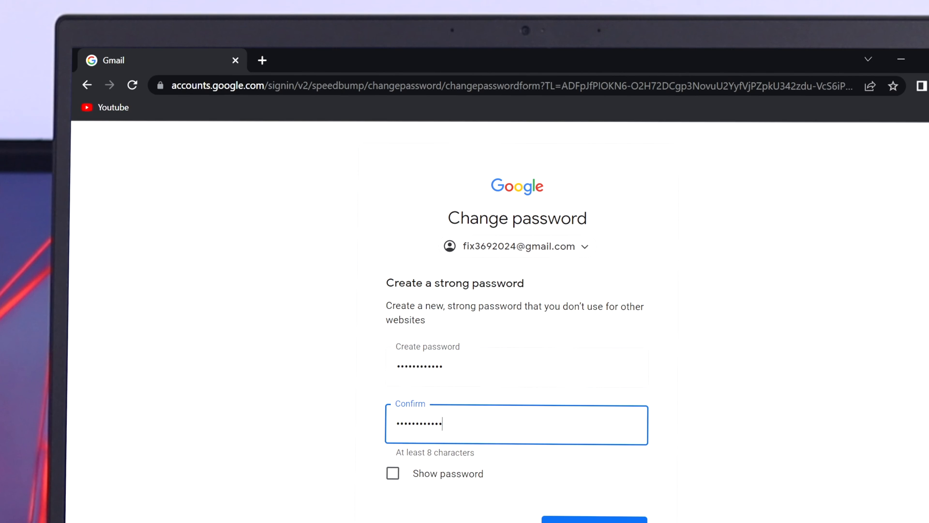
scroll("down", 3)
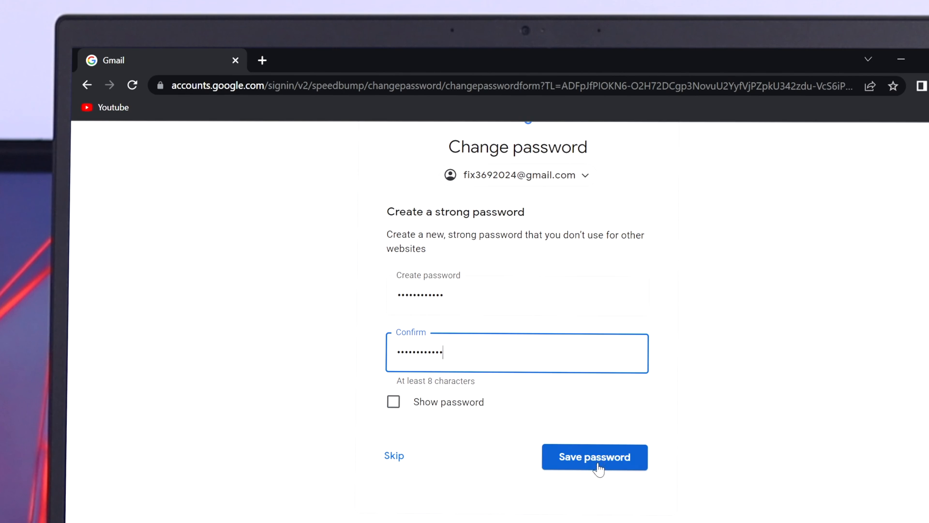
left_click(594, 457)
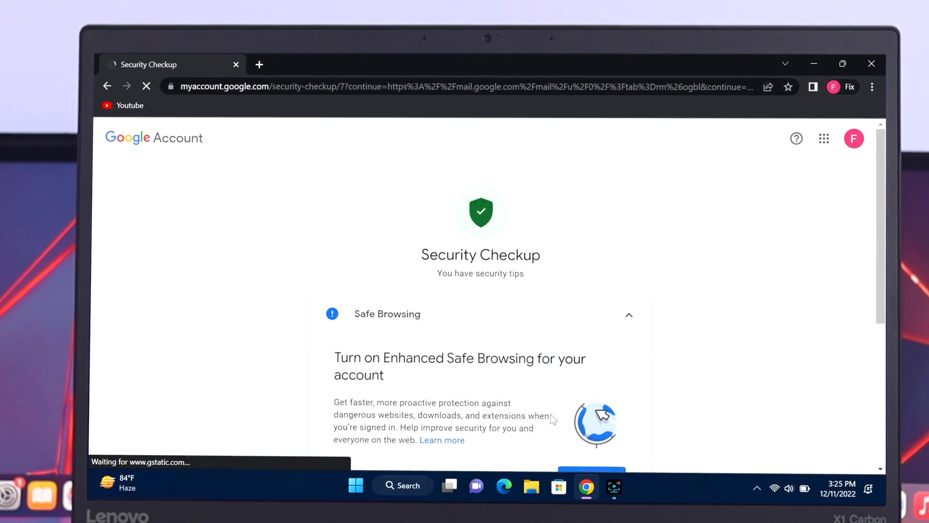